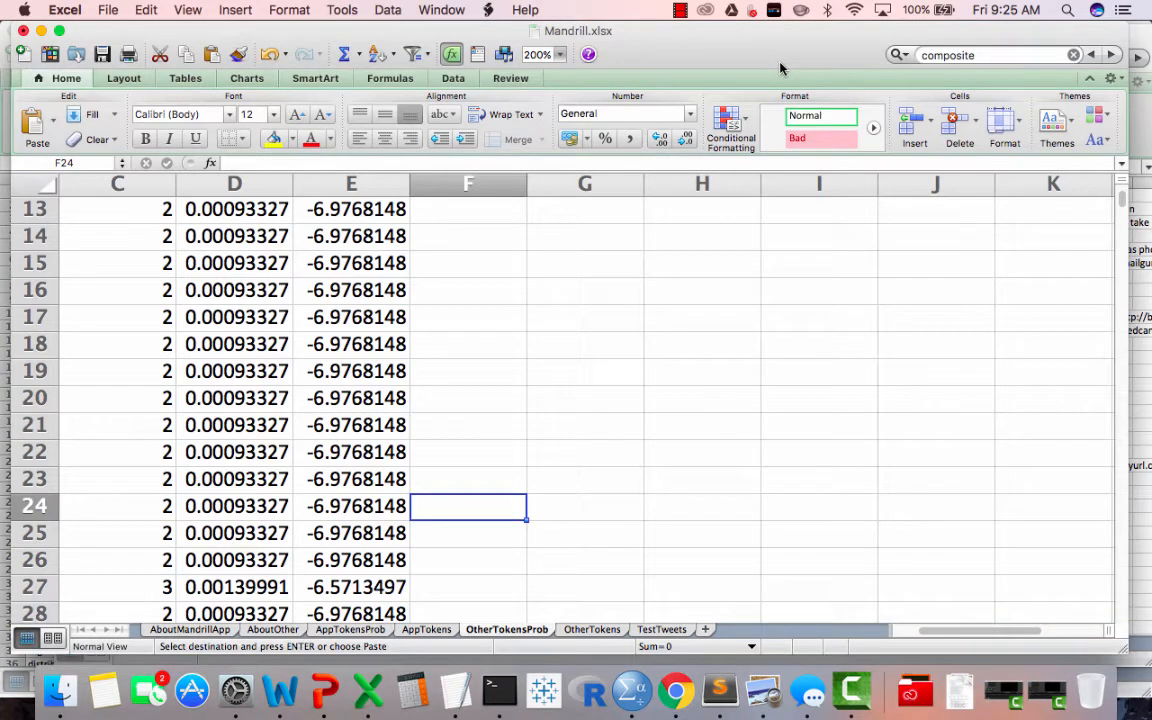
mouse_move(788, 72)
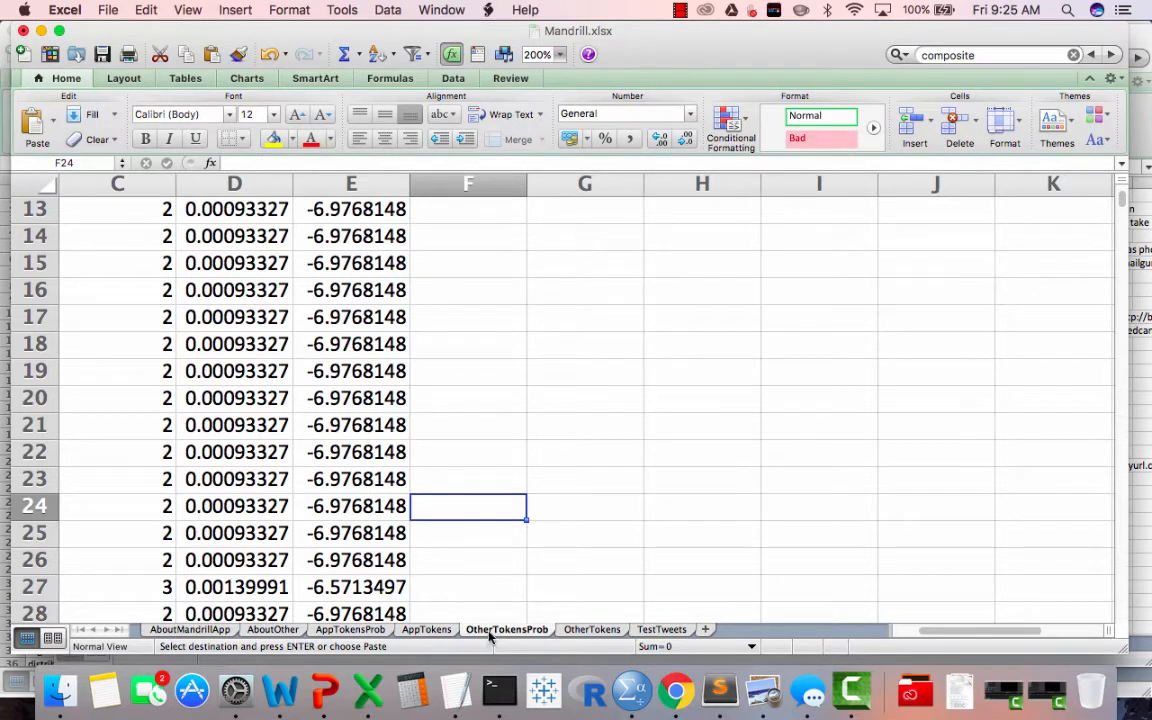
mouse_move(518, 640)
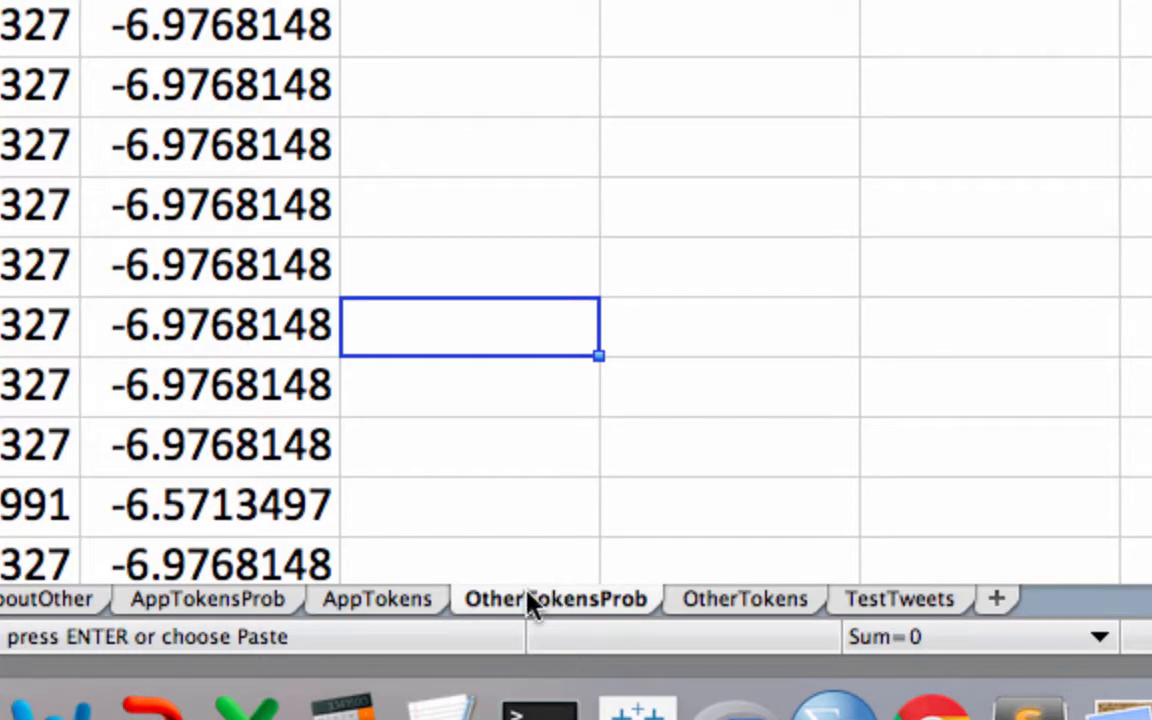
mouse_move(560, 616)
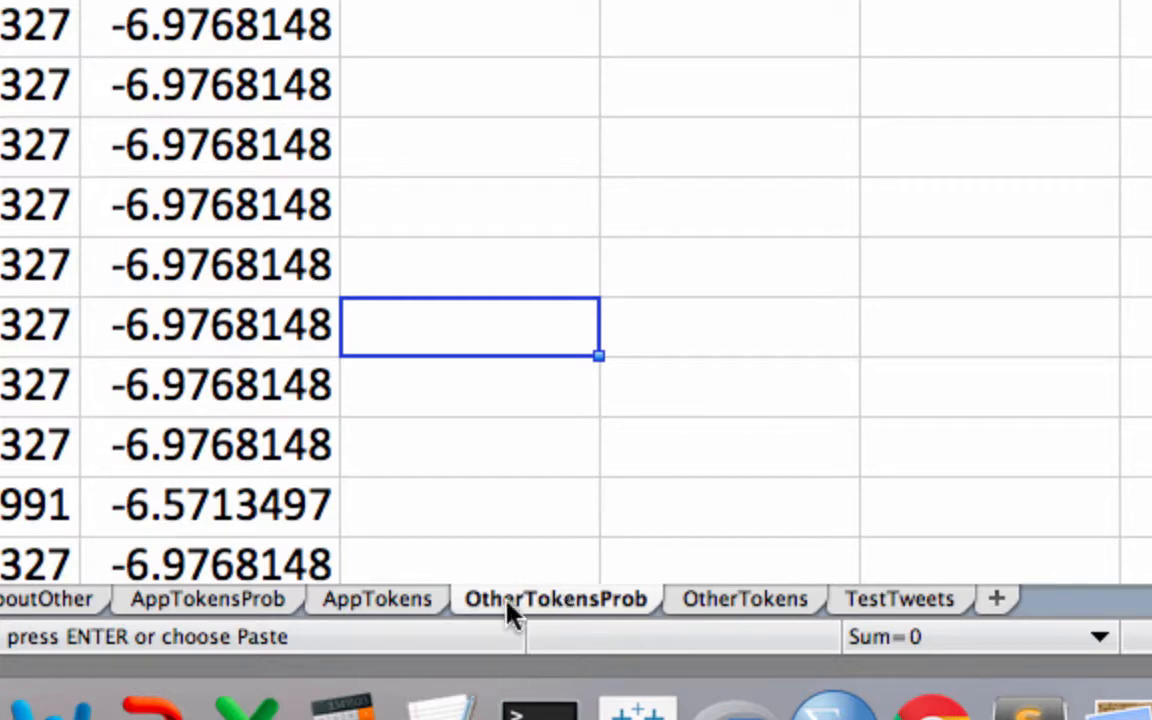
mouse_move(284, 600)
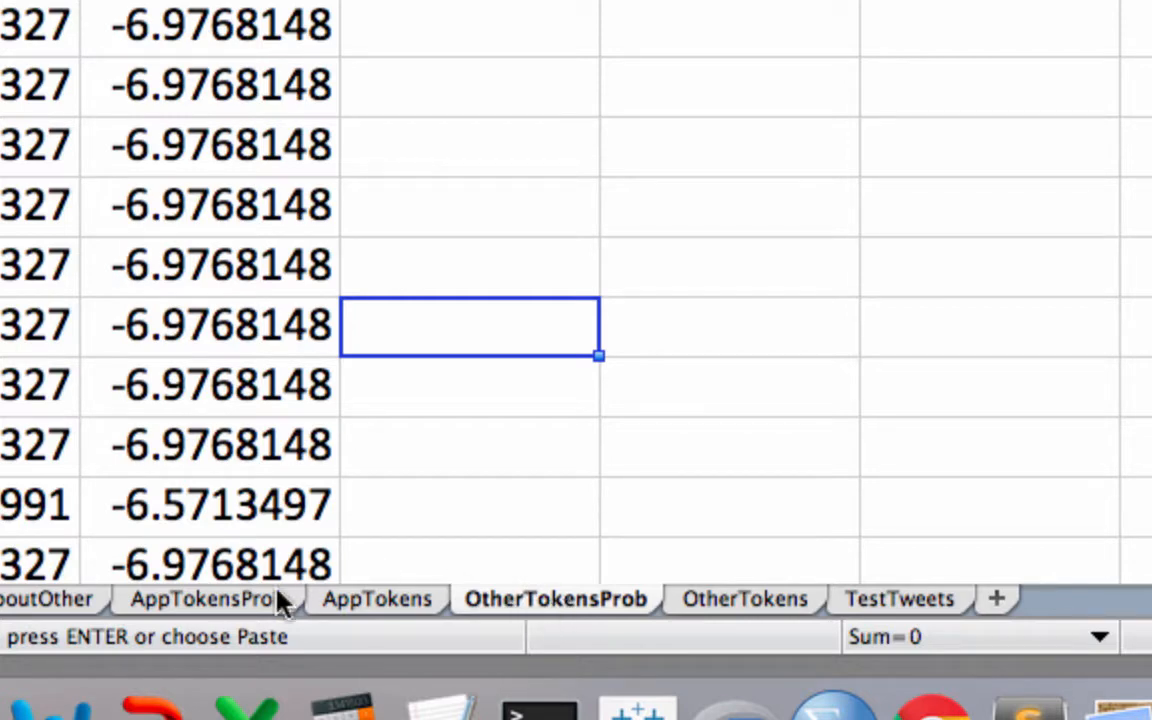
- Bring the AppTokensProb sheet with its token probabilities into view
left_click(204, 600)
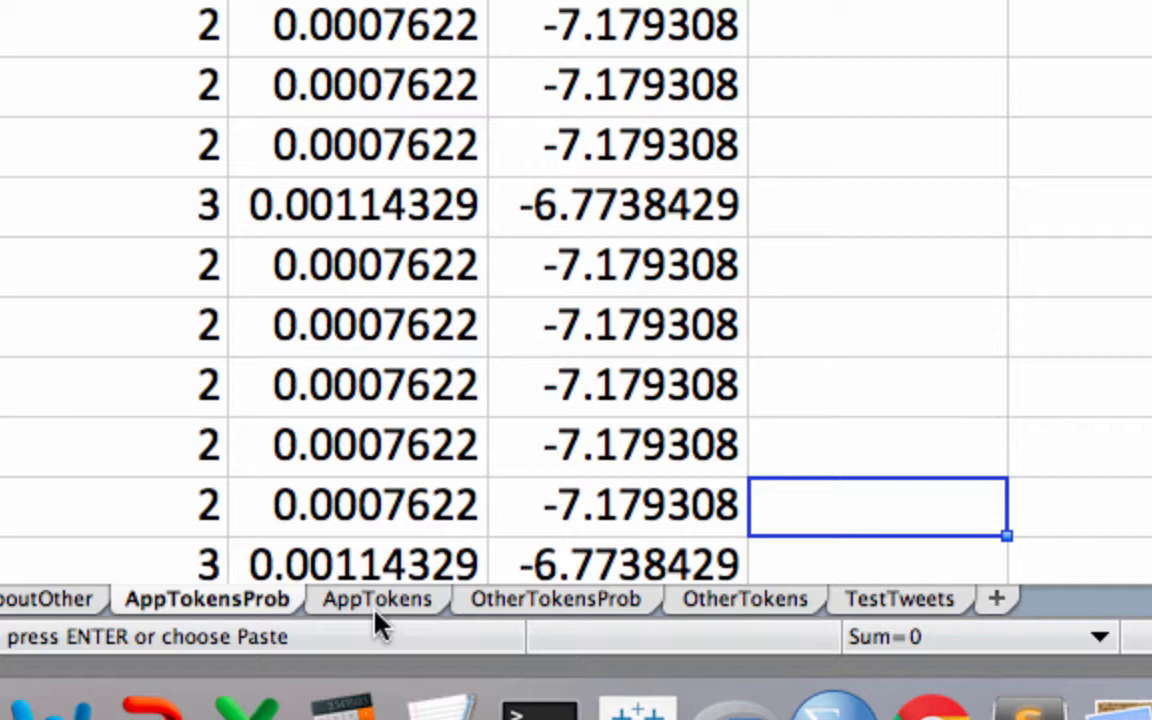
mouse_move(890, 616)
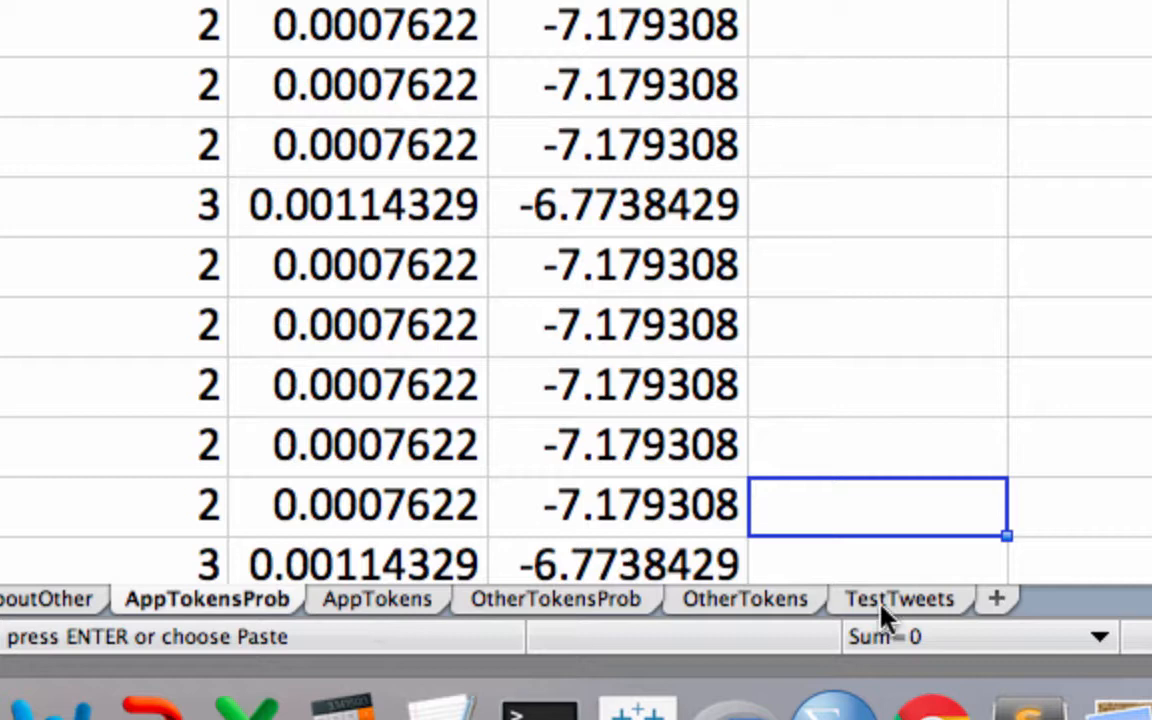
- Show the TestTweets sheet listing the numbered APP/OTHER tweets
left_click(898, 600)
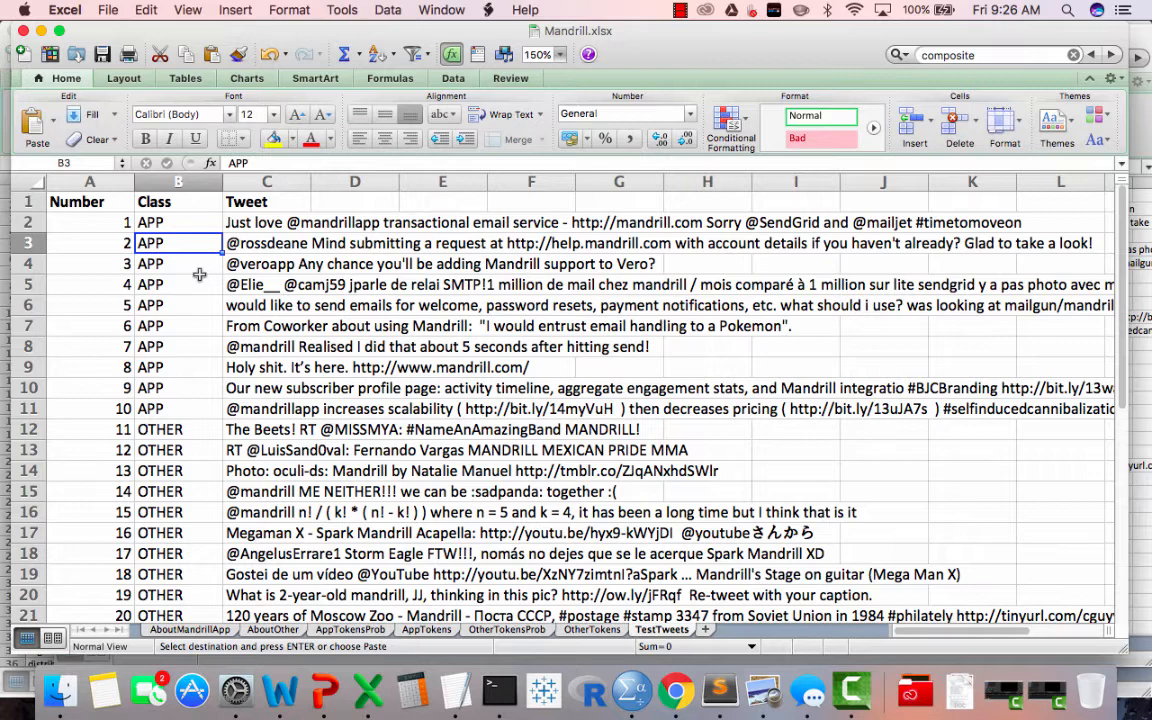
mouse_move(204, 562)
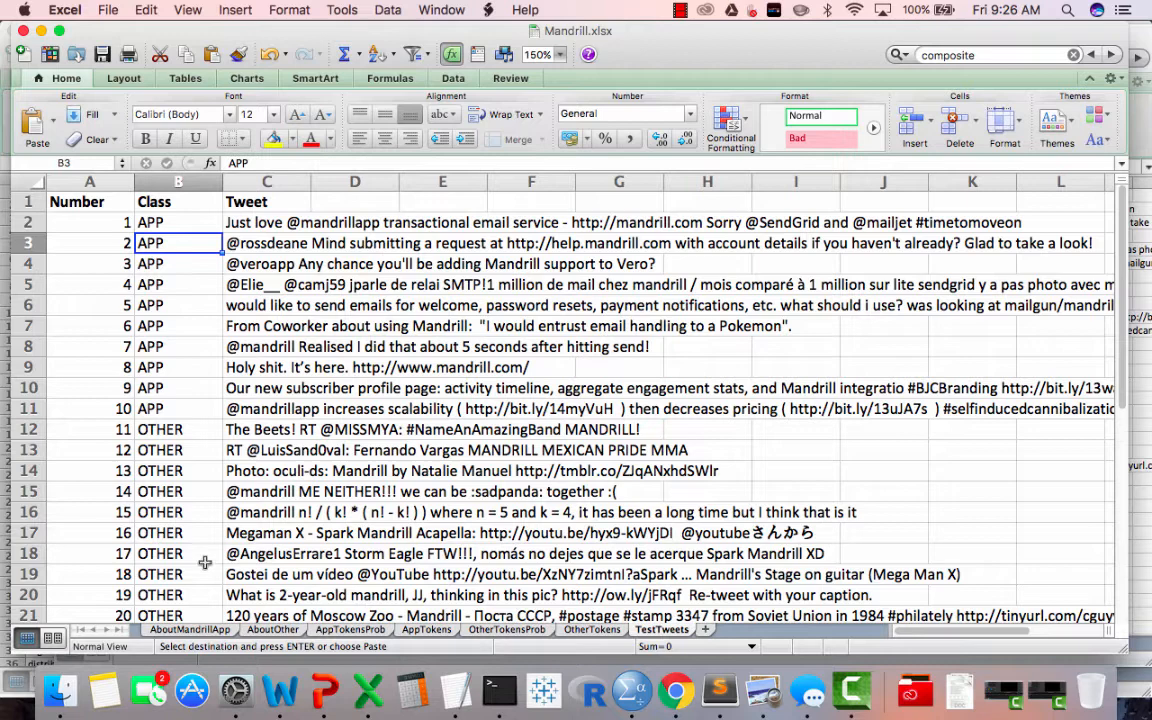
mouse_move(194, 584)
type("=LOWER(C2)")
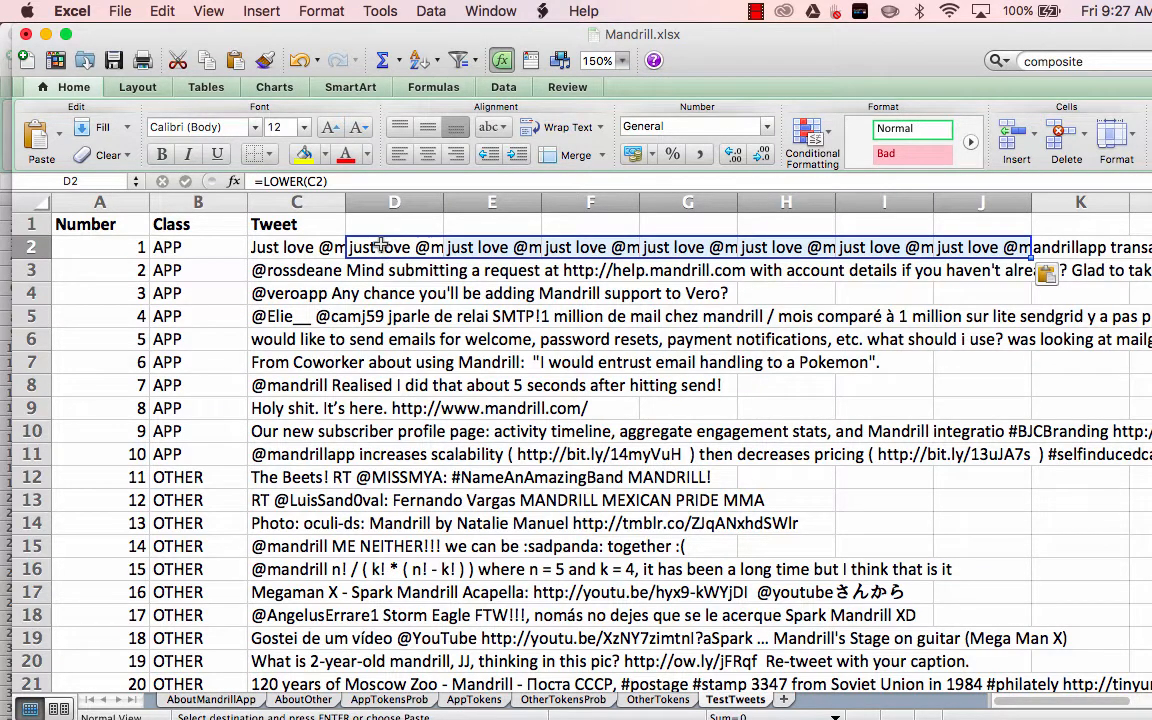
- Shade column J yellow and extend the lowercase tweet formulas down to row 21
left_click(980, 200)
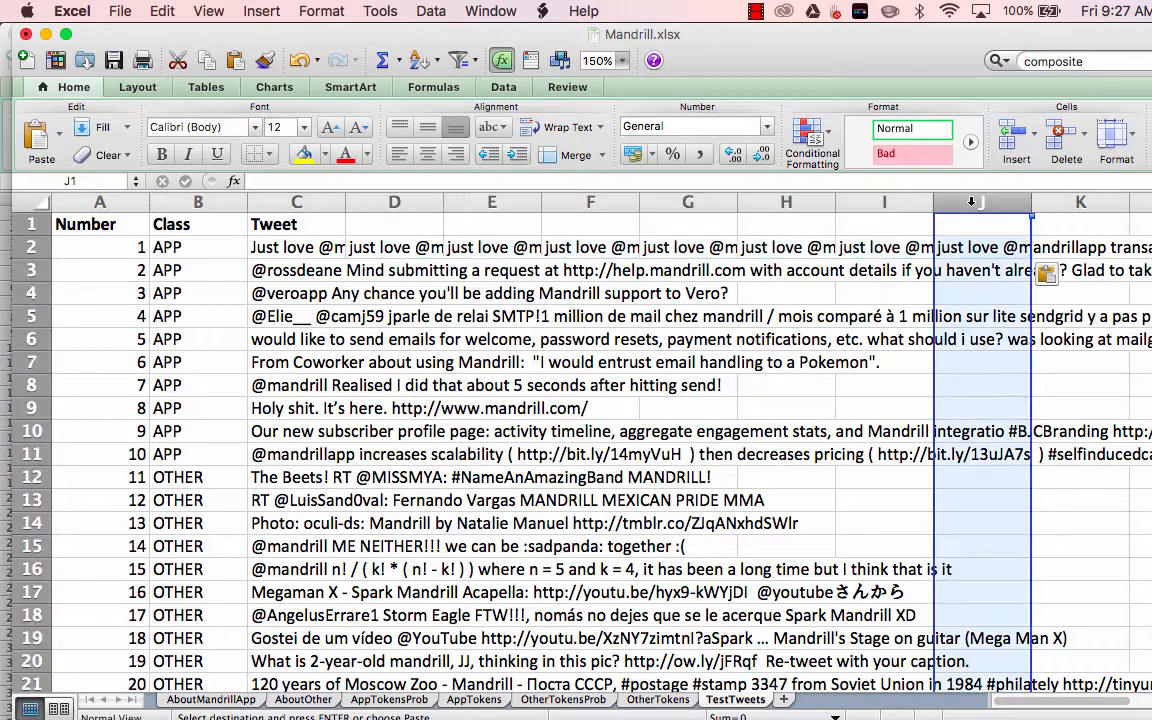
left_click(982, 200)
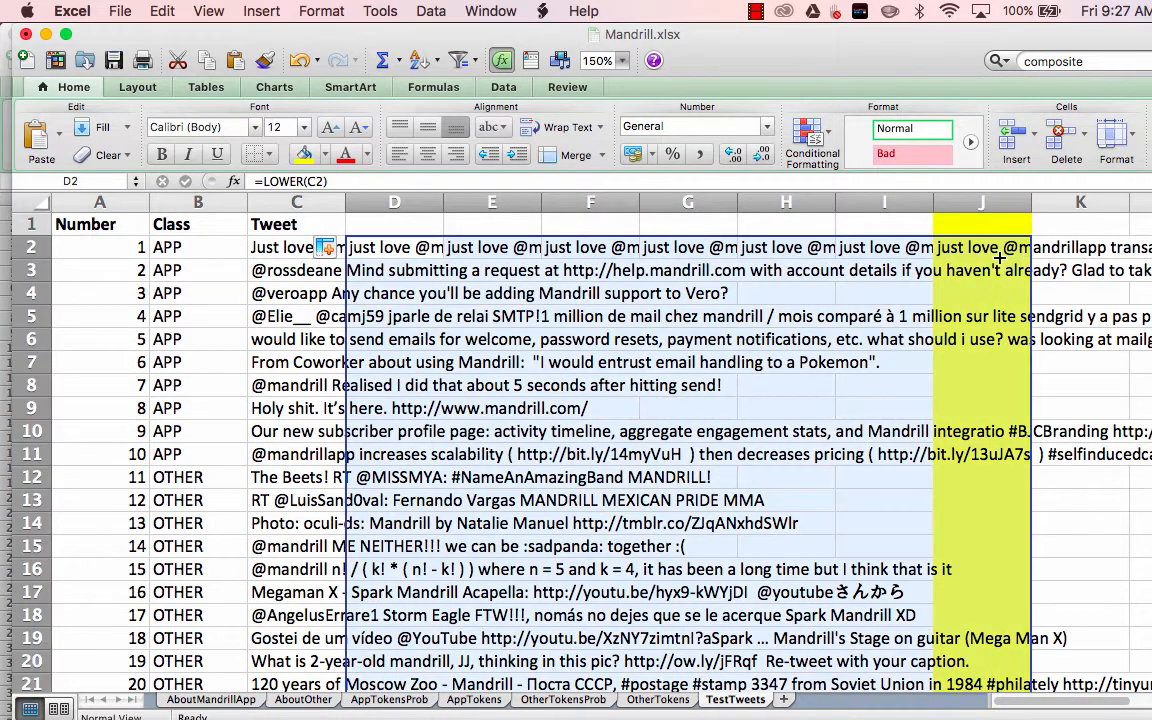
scroll("down", 3)
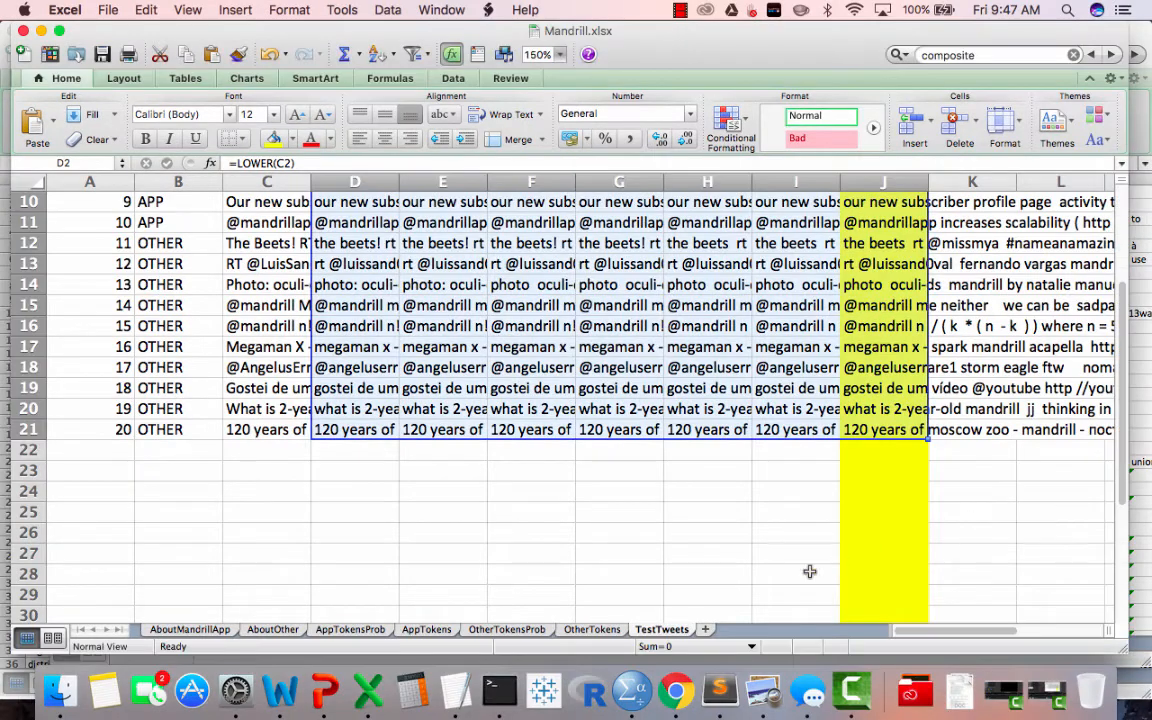
mouse_move(706, 628)
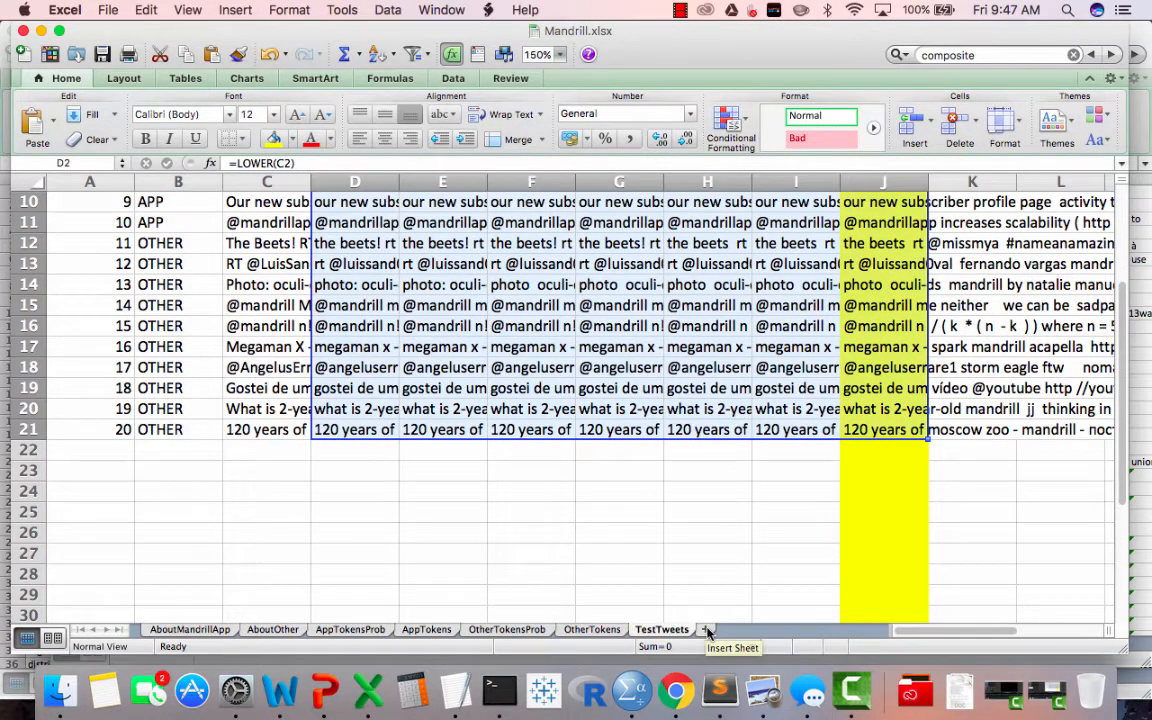
- Add a new sheet named TestPredictions to the workbook
left_click(704, 630)
type("Test")
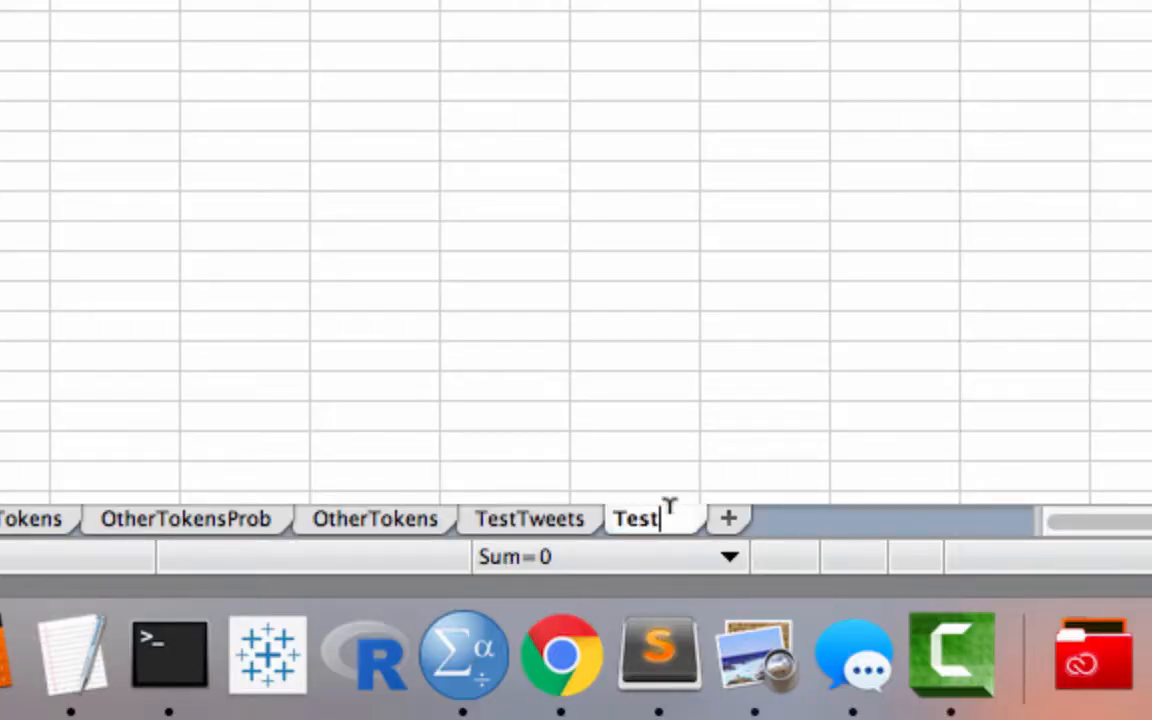
type("Predictions")
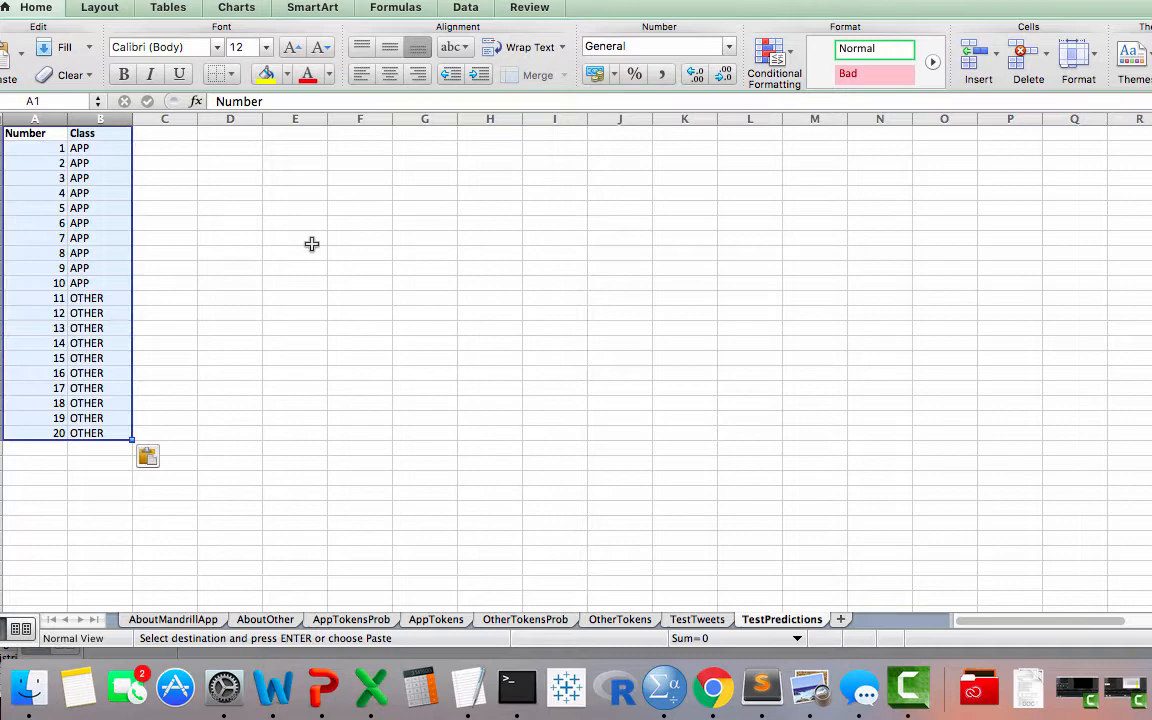
left_click(696, 620)
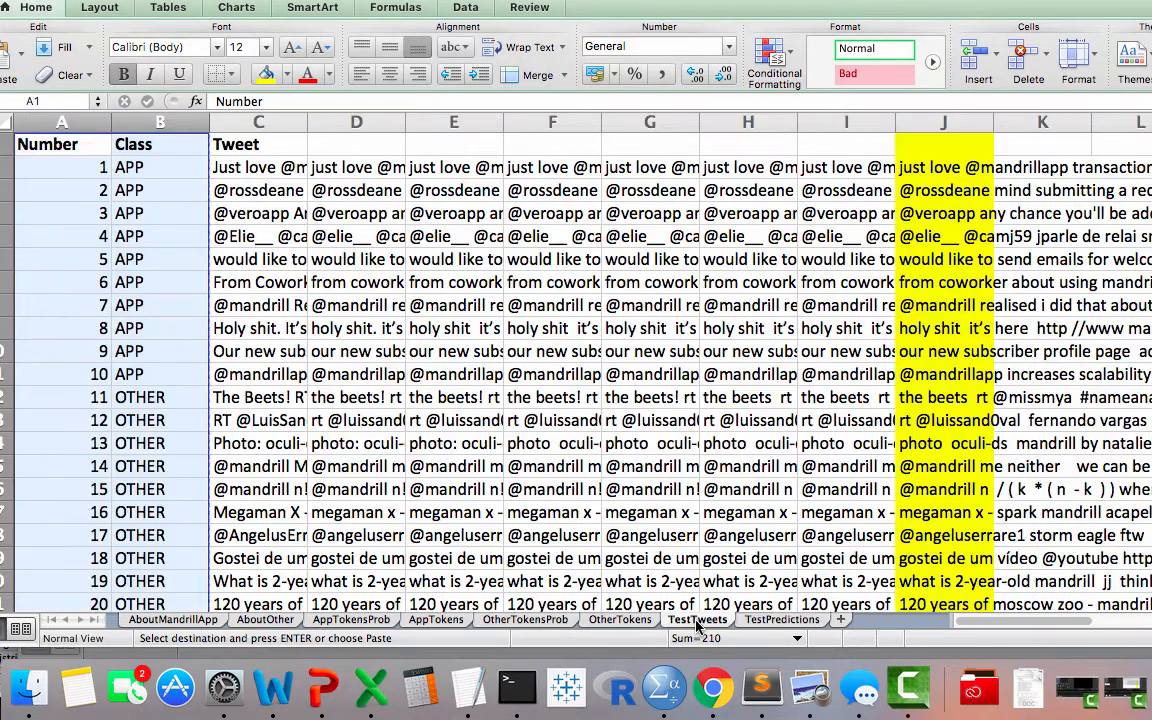
- Copy the lowercase tweets from TestTweets and choose D2 on TestPredictions as their destination
left_click(944, 168)
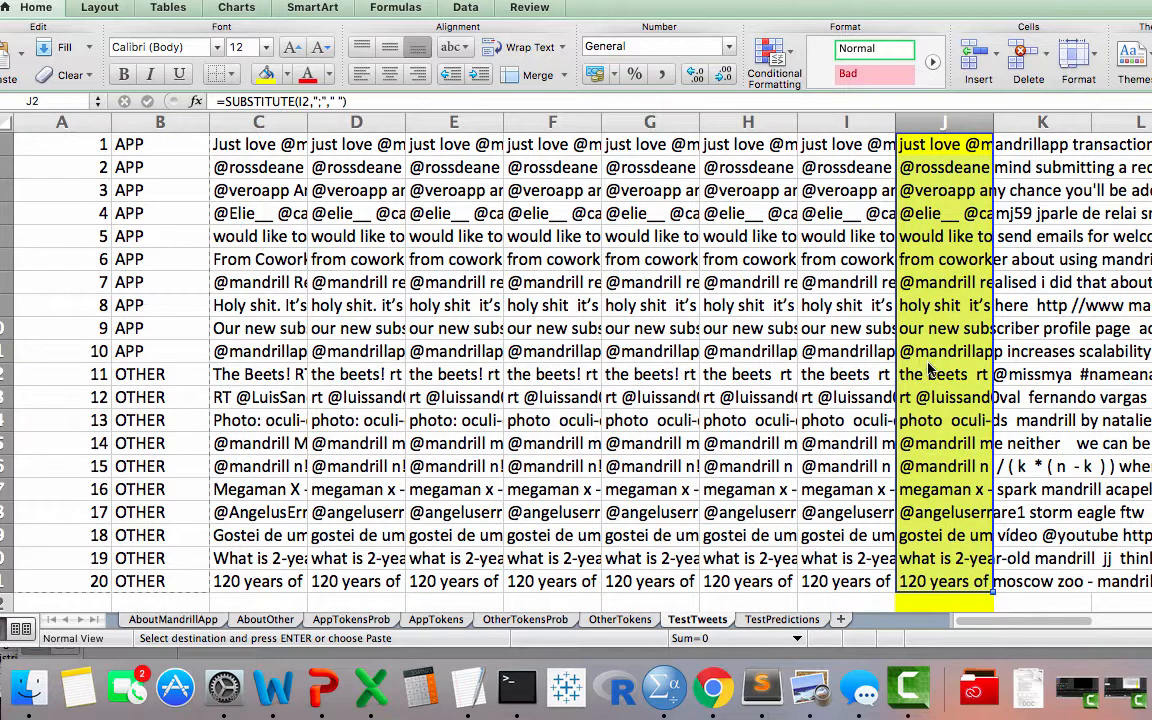
left_click(782, 620)
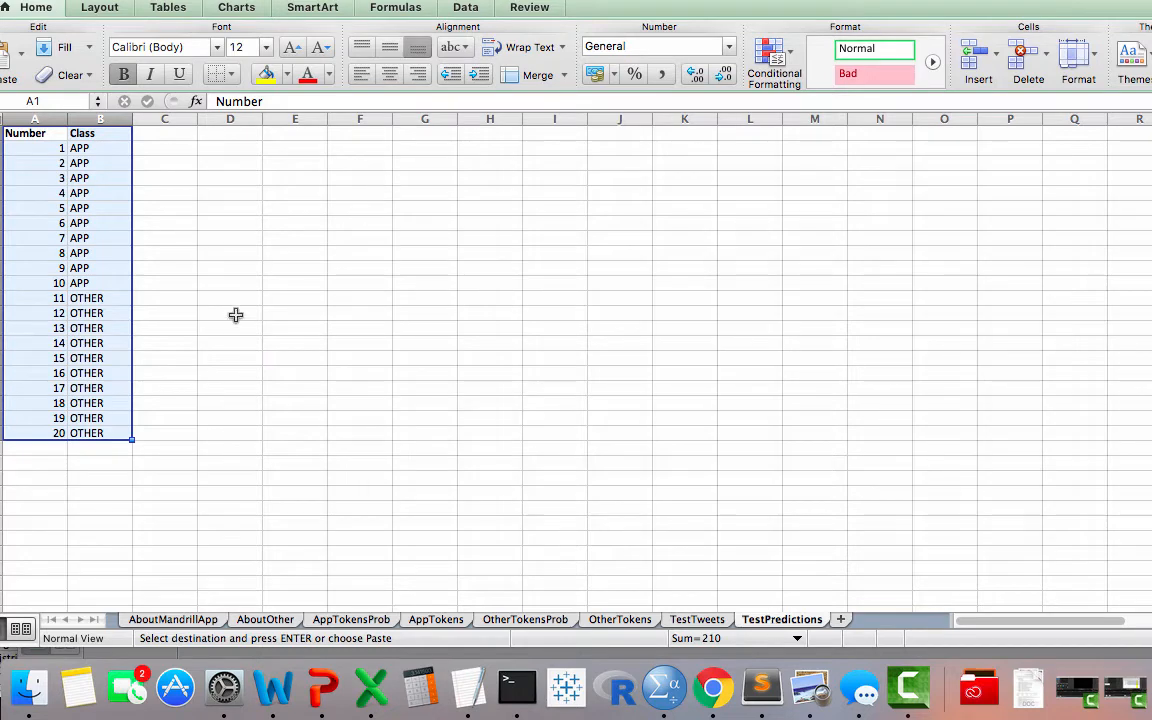
left_click(230, 148)
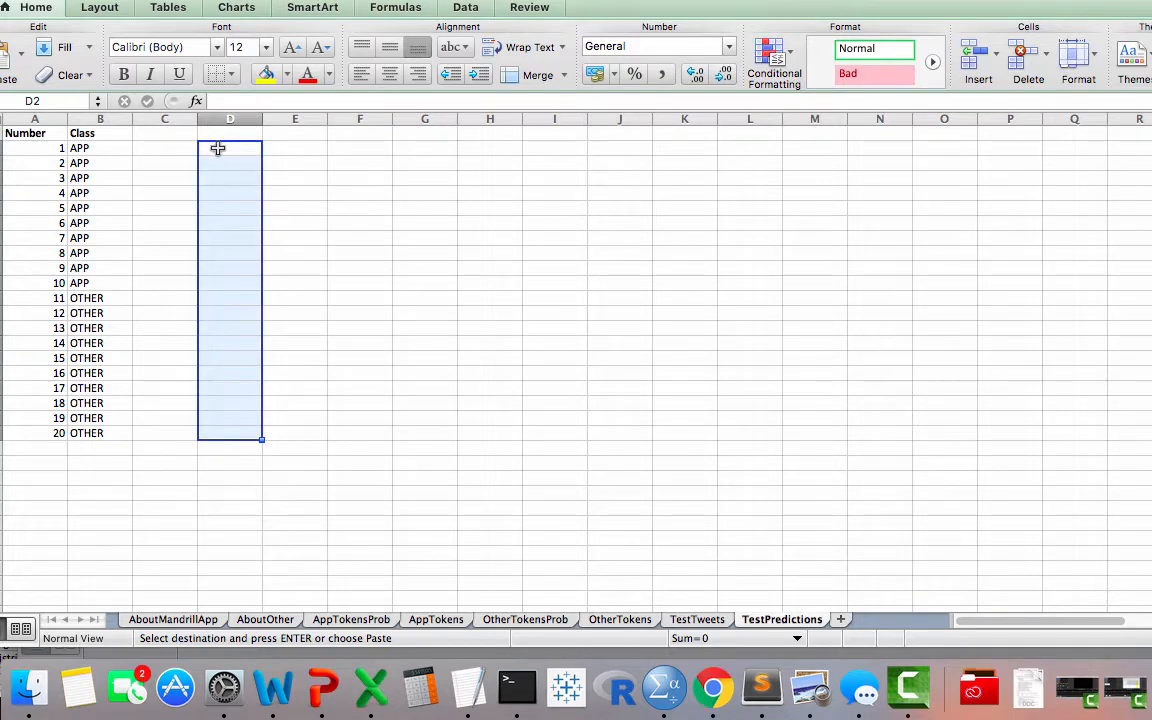
- Paste the 20 tweets into column D as values only
right_click(230, 148)
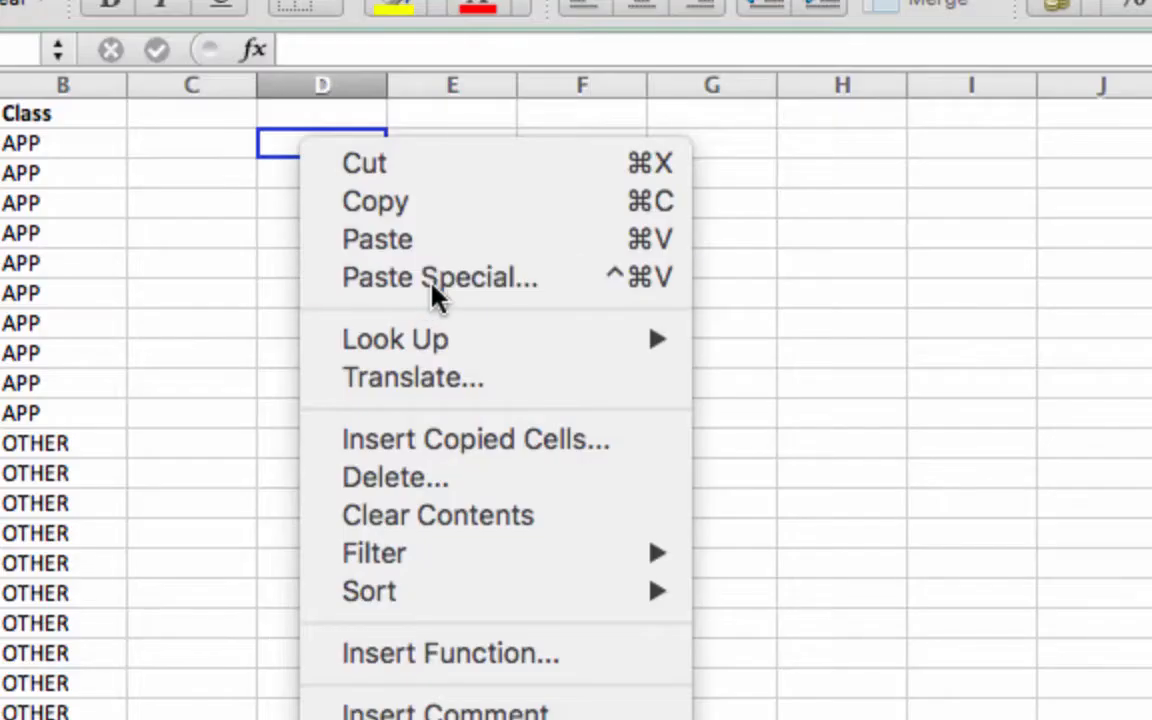
left_click(440, 276)
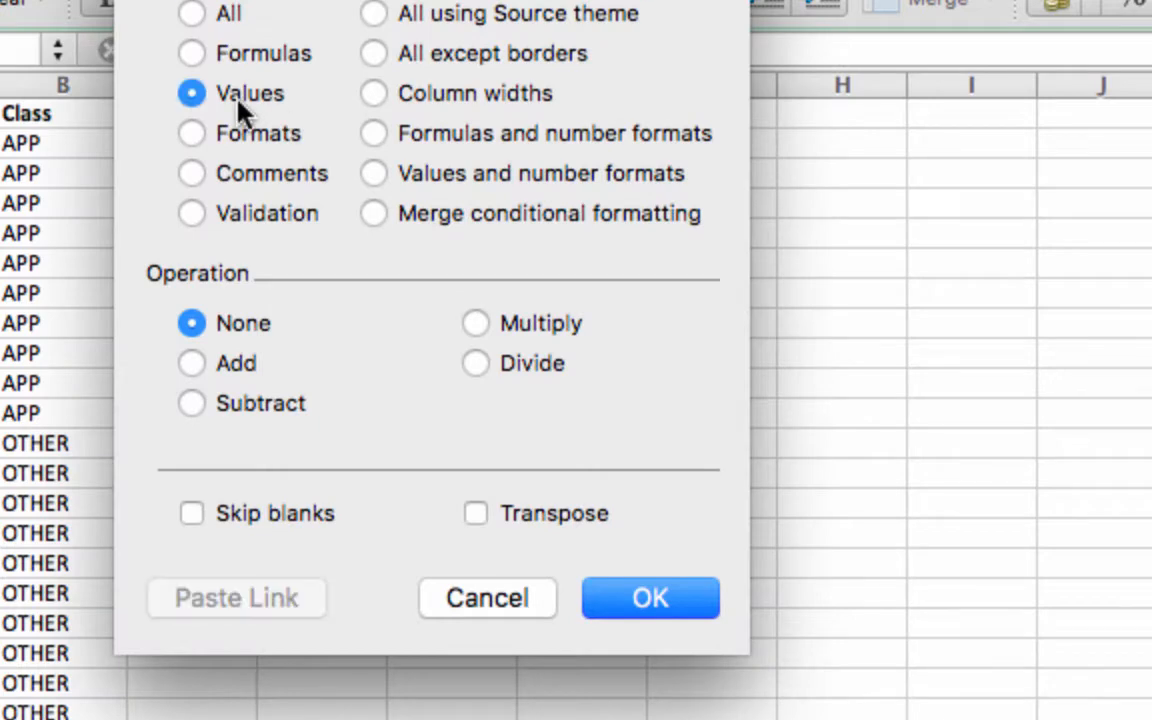
left_click(650, 596)
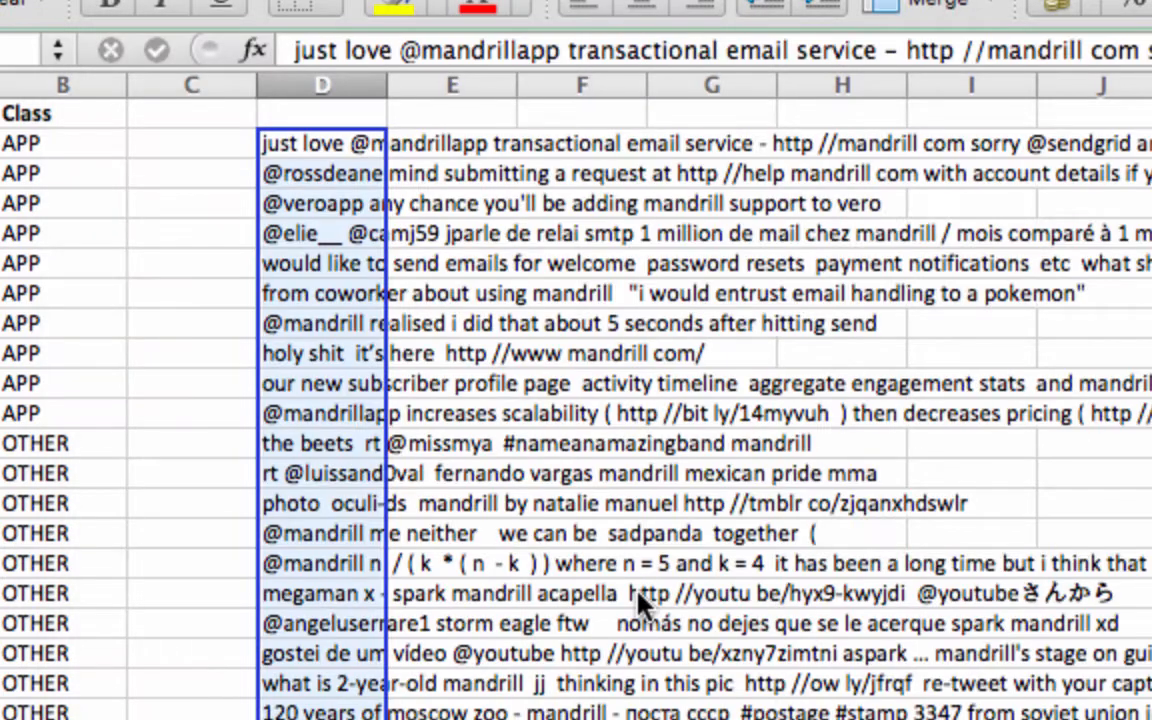
- Head column C with the label Predictions
left_click(192, 112)
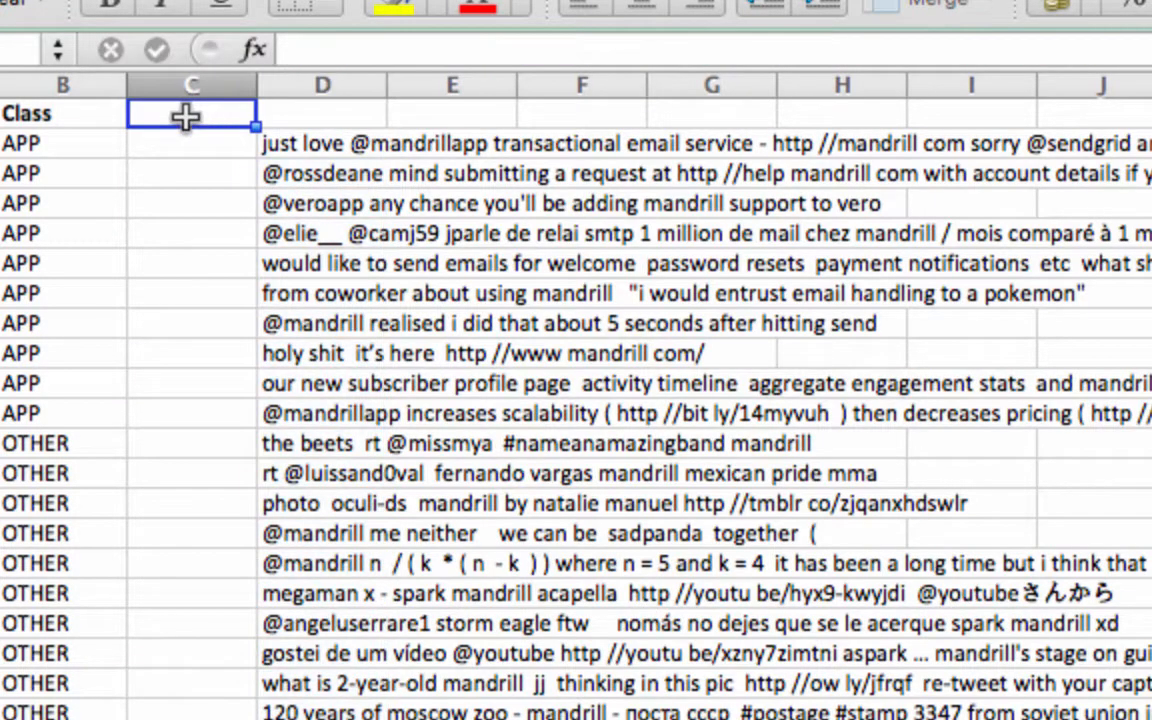
type("Predictions")
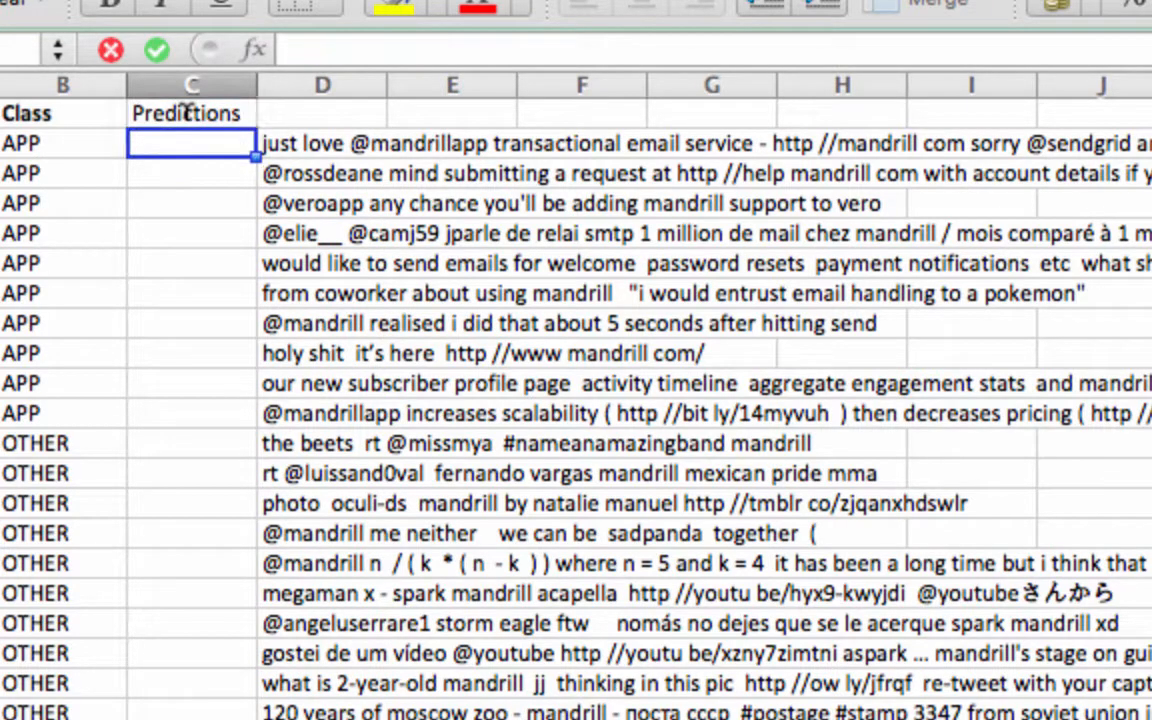
left_click(322, 144)
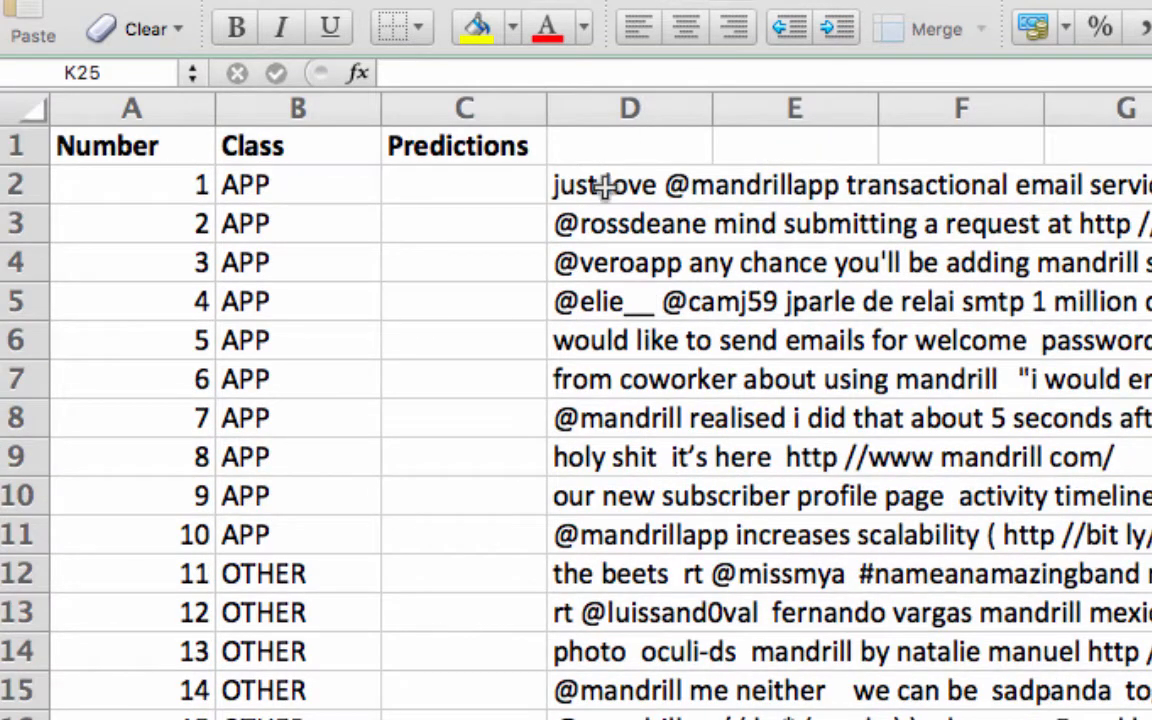
- Split the column D tweets into word tokens with Text to Columns: space/tab delimited, consecutive delimiters as one, no text qualifier
left_click(628, 108)
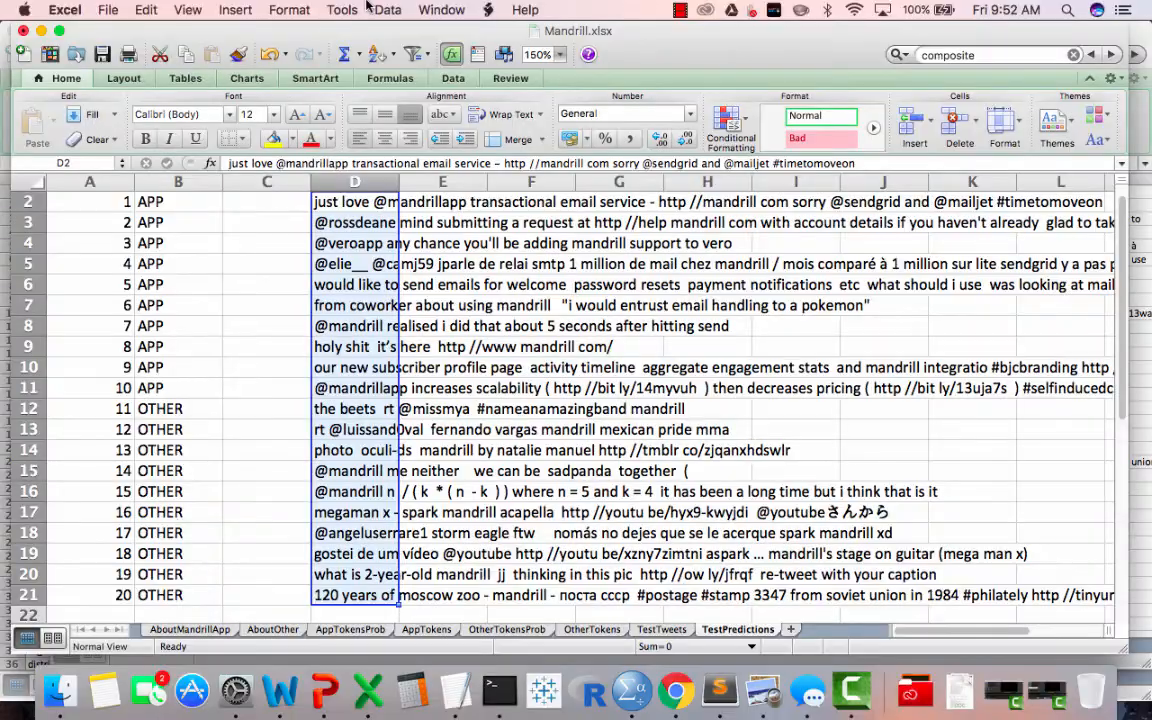
left_click(386, 8)
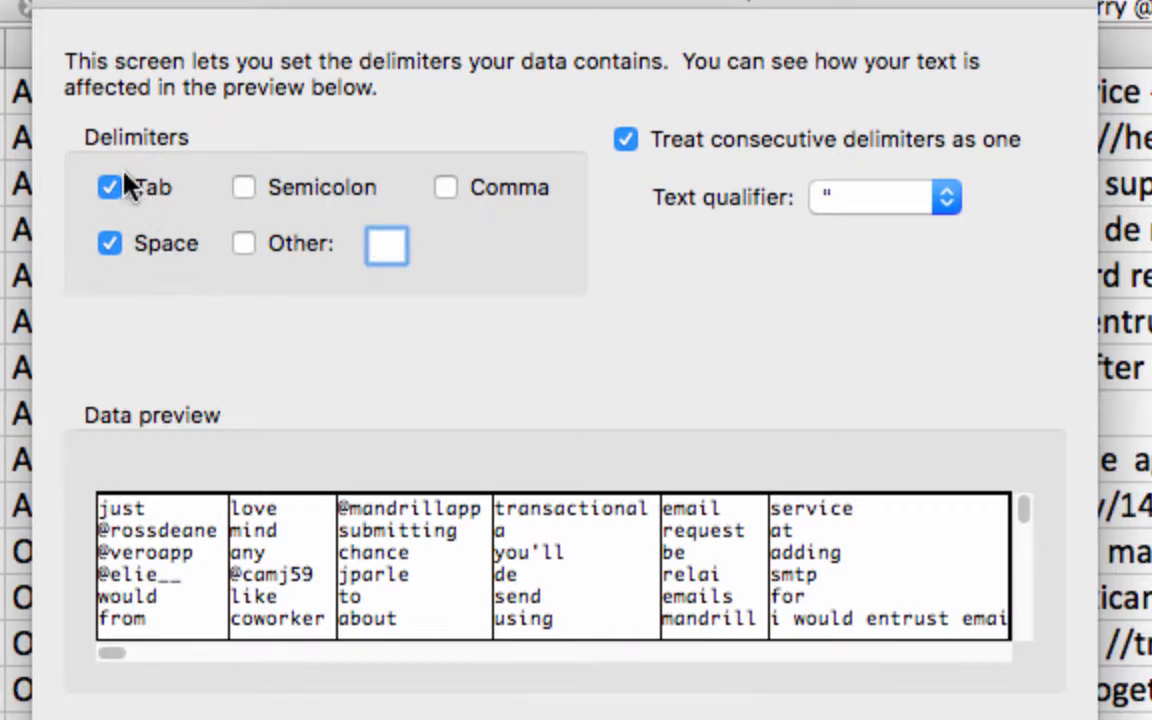
mouse_move(128, 264)
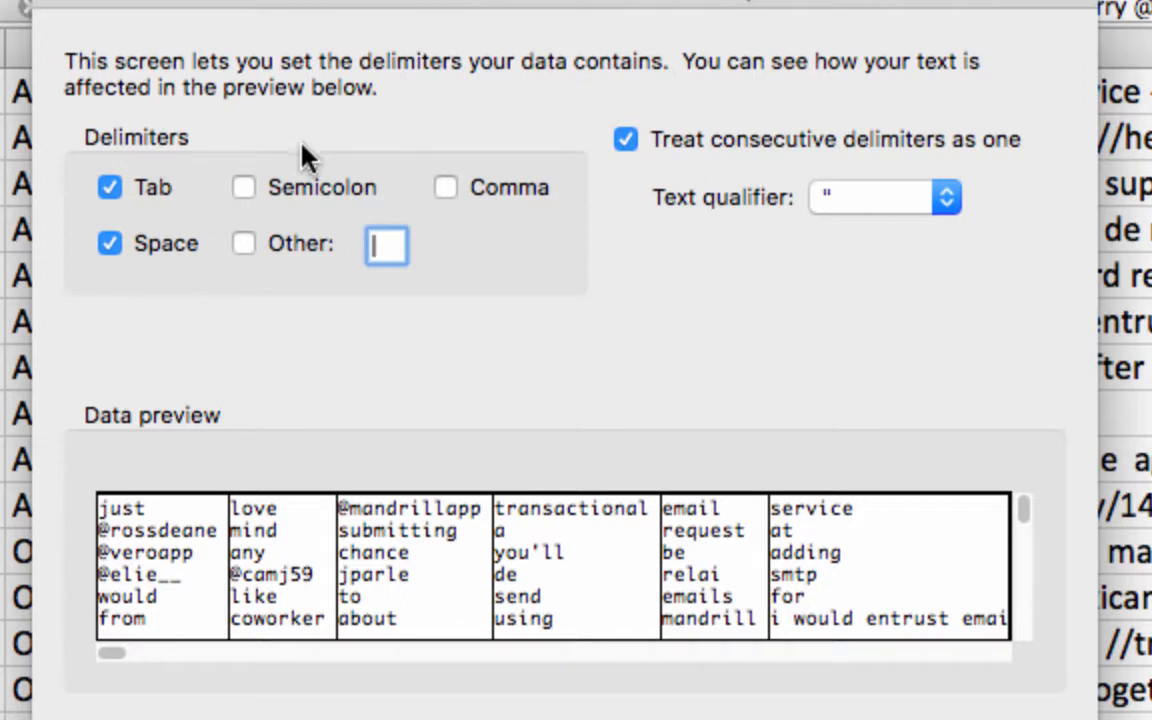
mouse_move(430, 210)
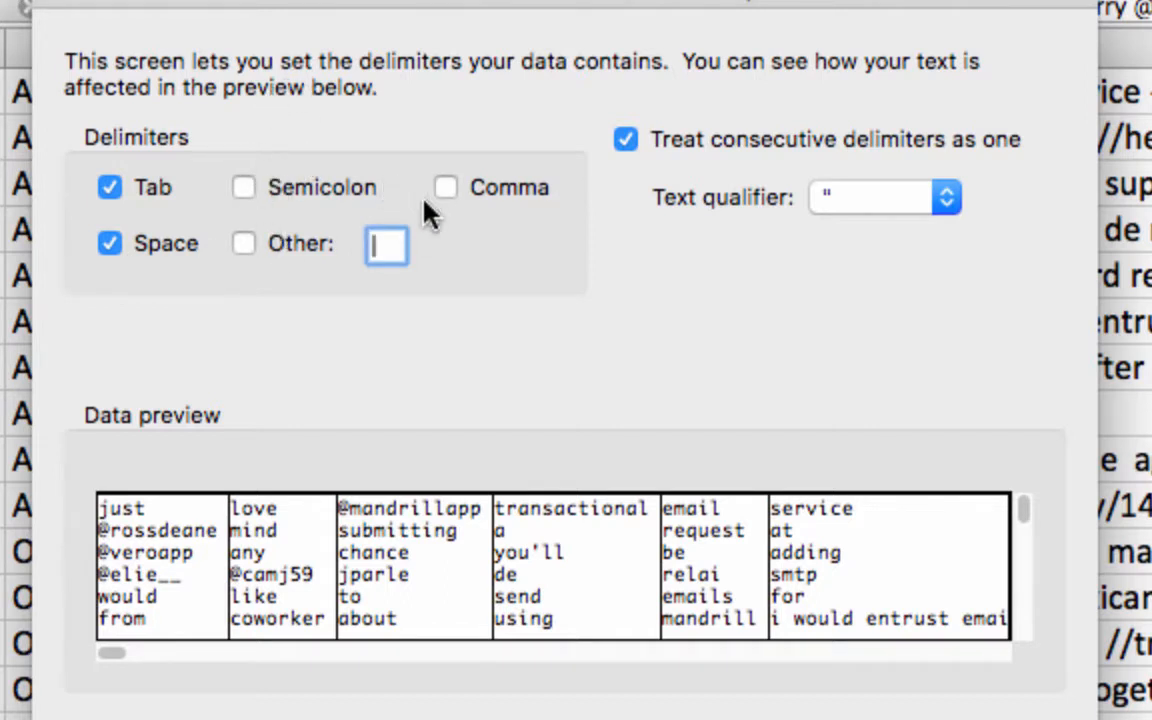
mouse_move(676, 160)
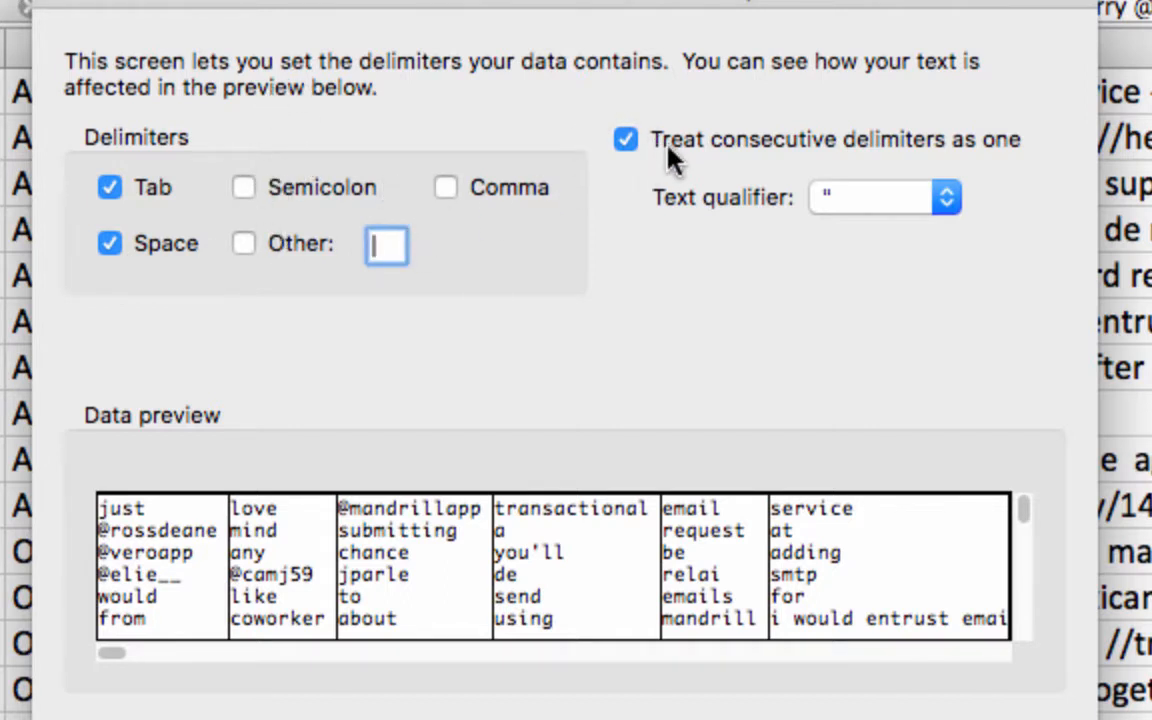
mouse_move(1000, 170)
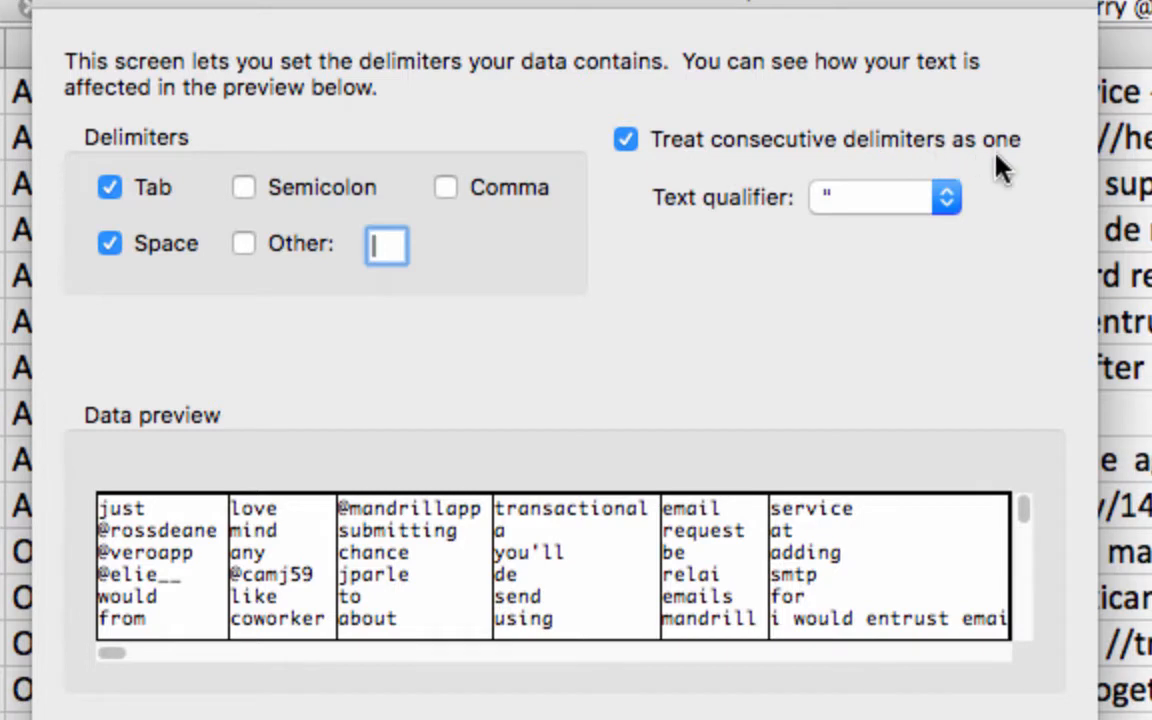
mouse_move(658, 122)
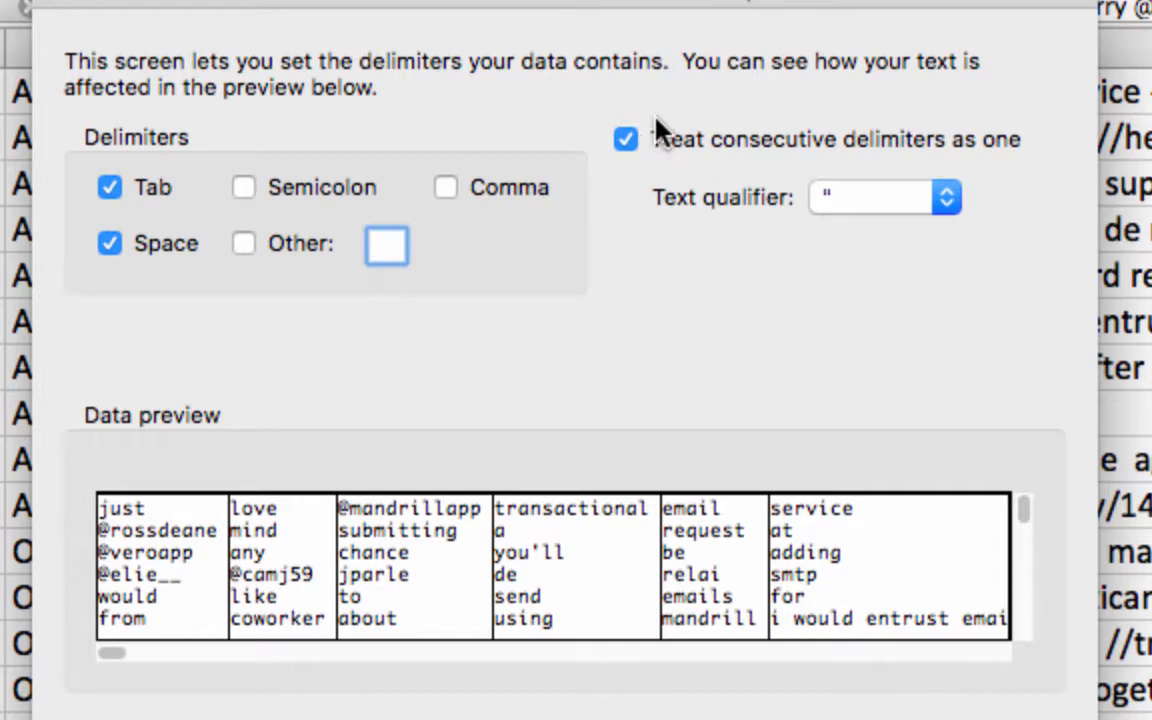
left_click(944, 198)
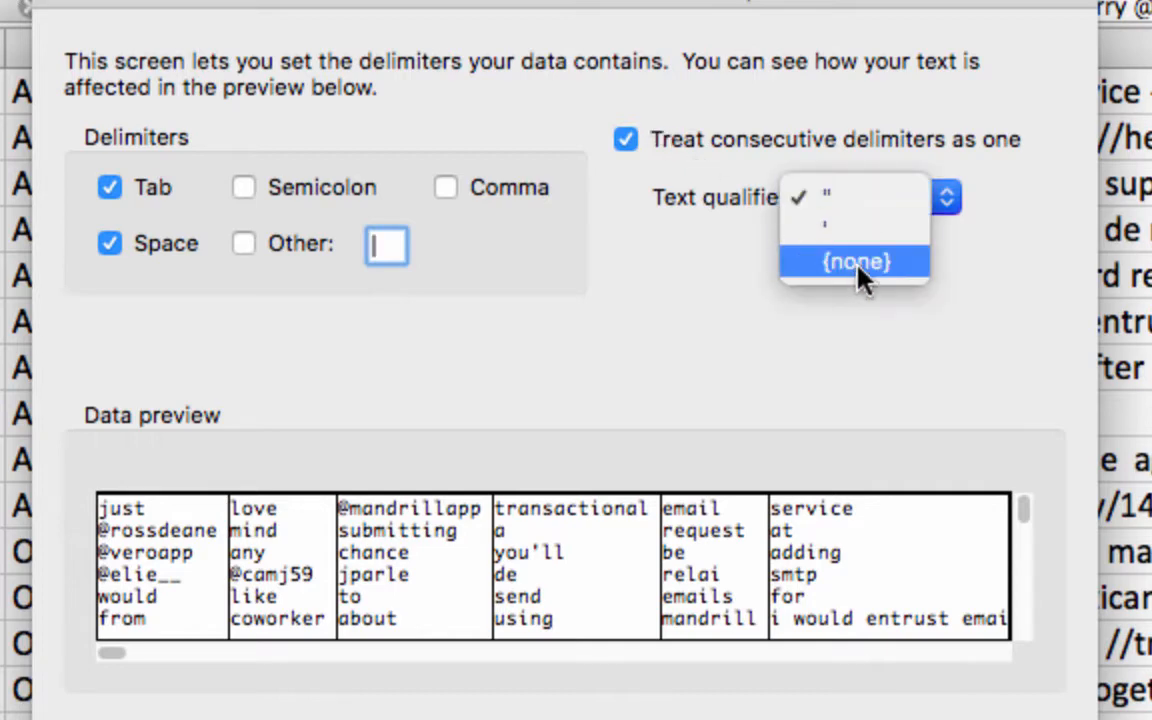
left_click(856, 260)
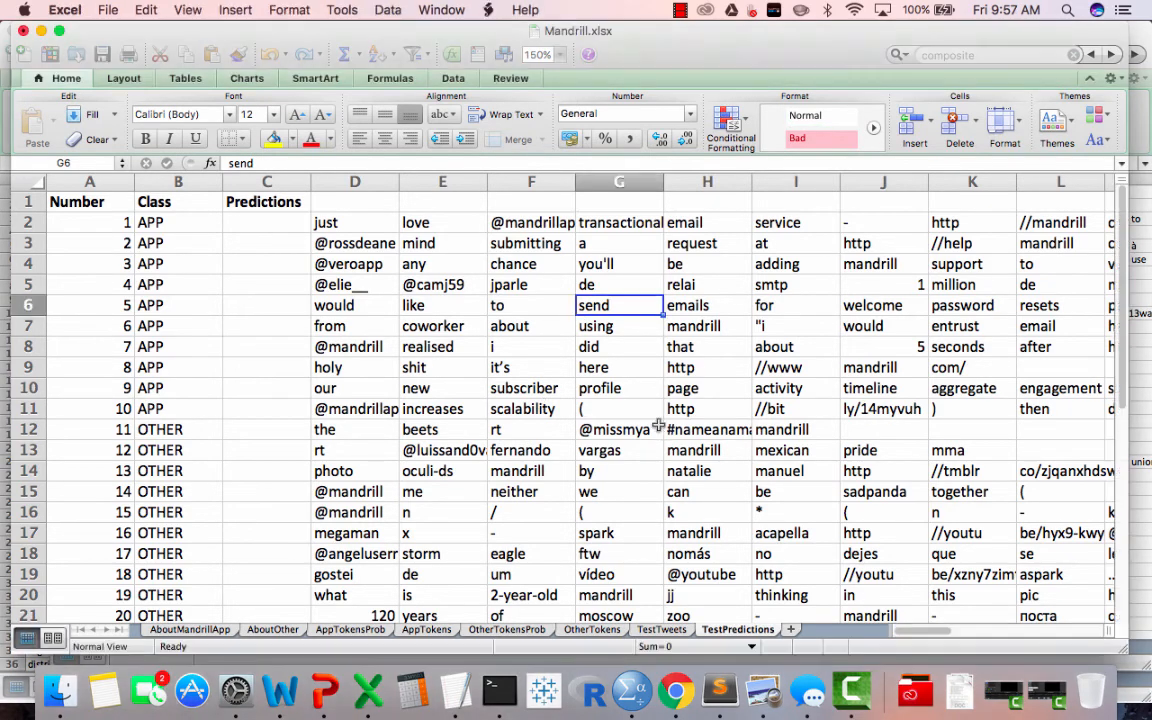
left_click(620, 428)
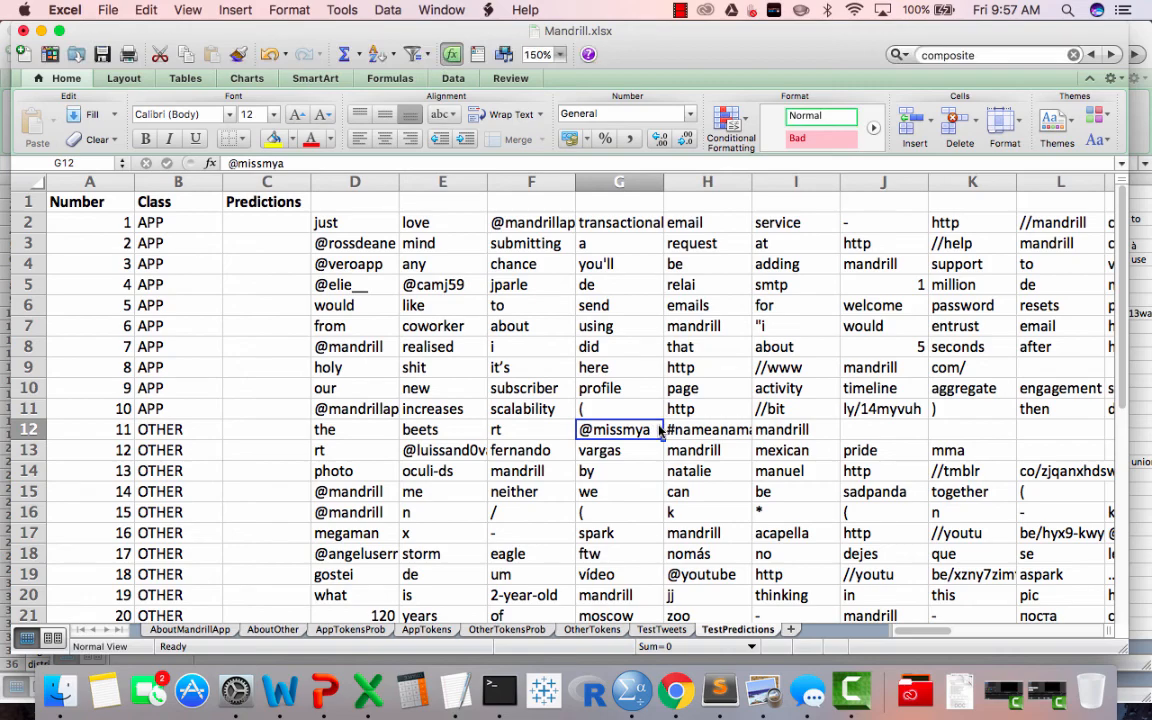